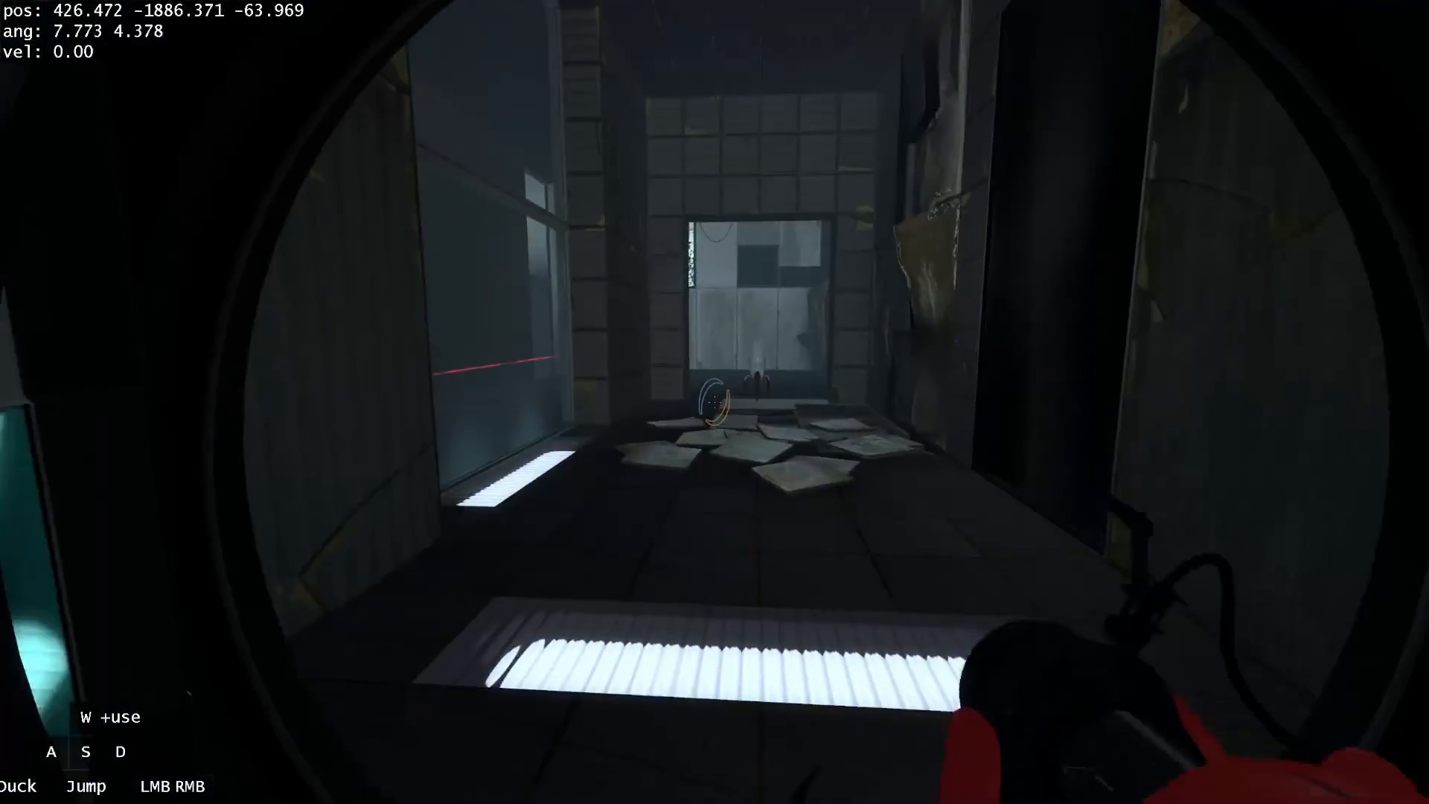
{"action": "mouse_move", "coordinate": [714, 402]}
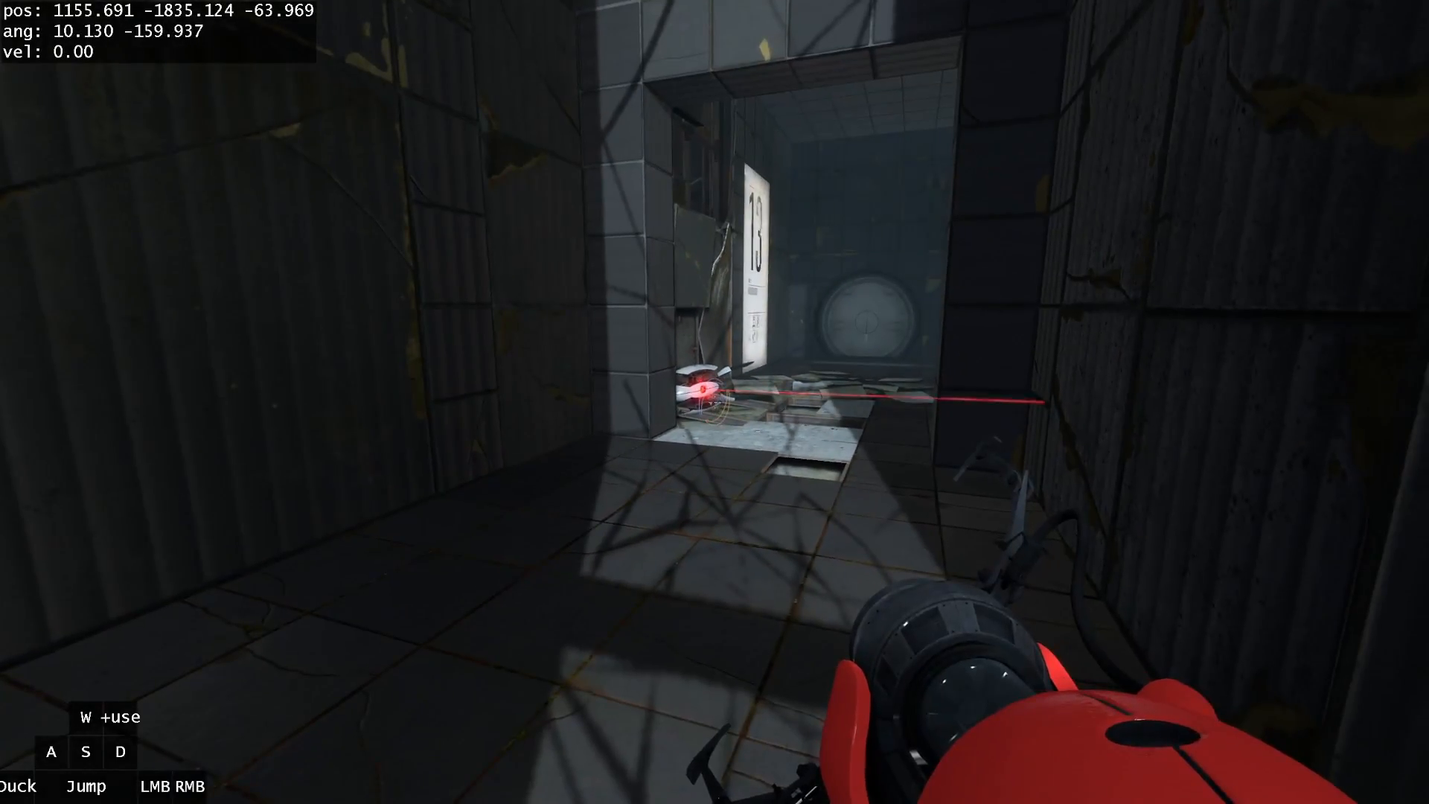
Step: Walk the corridor past the turrets, portal up to the ledge over the turret room, and pause
{"action": "key", "text": "w"}
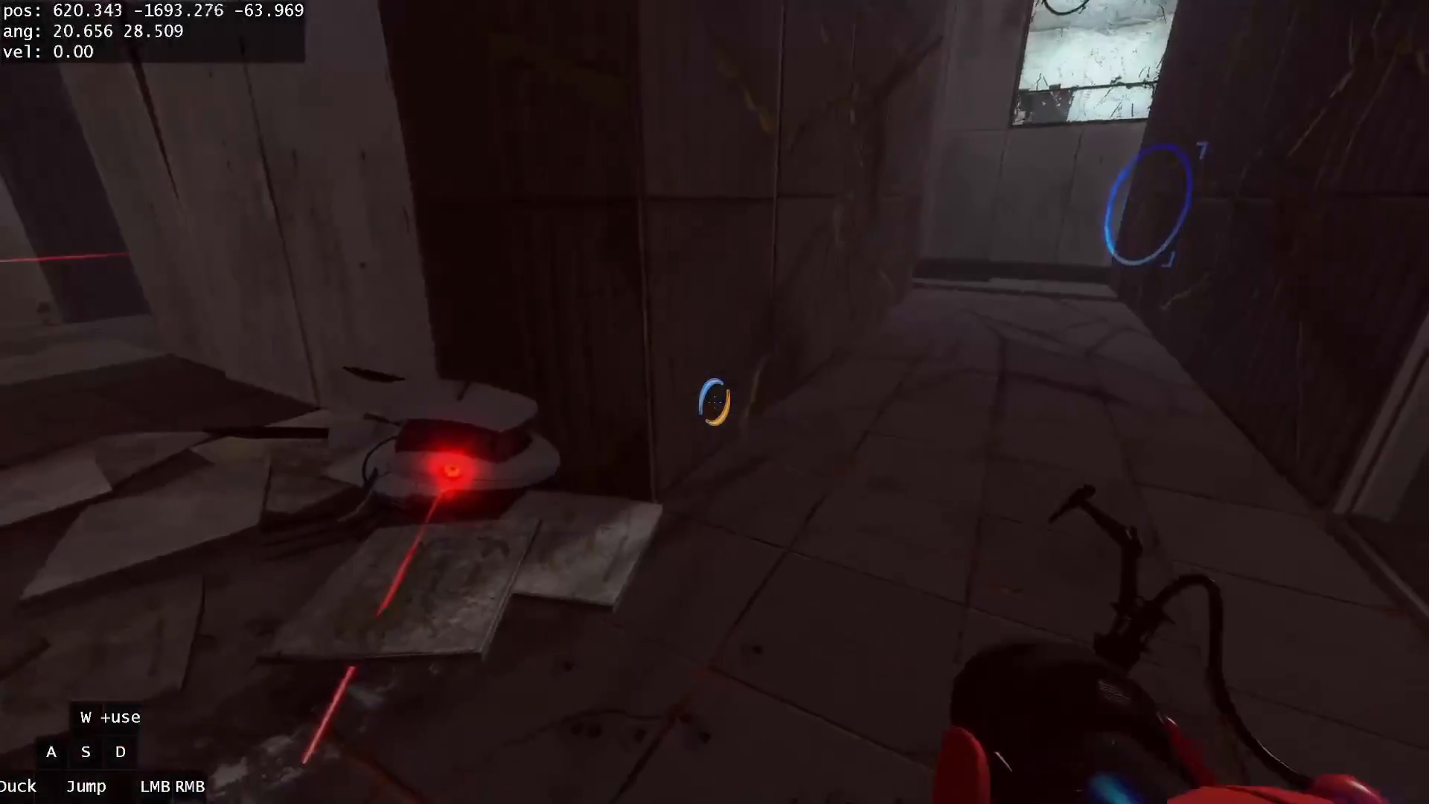
{"action": "mouse_move", "coordinate": [714, 393]}
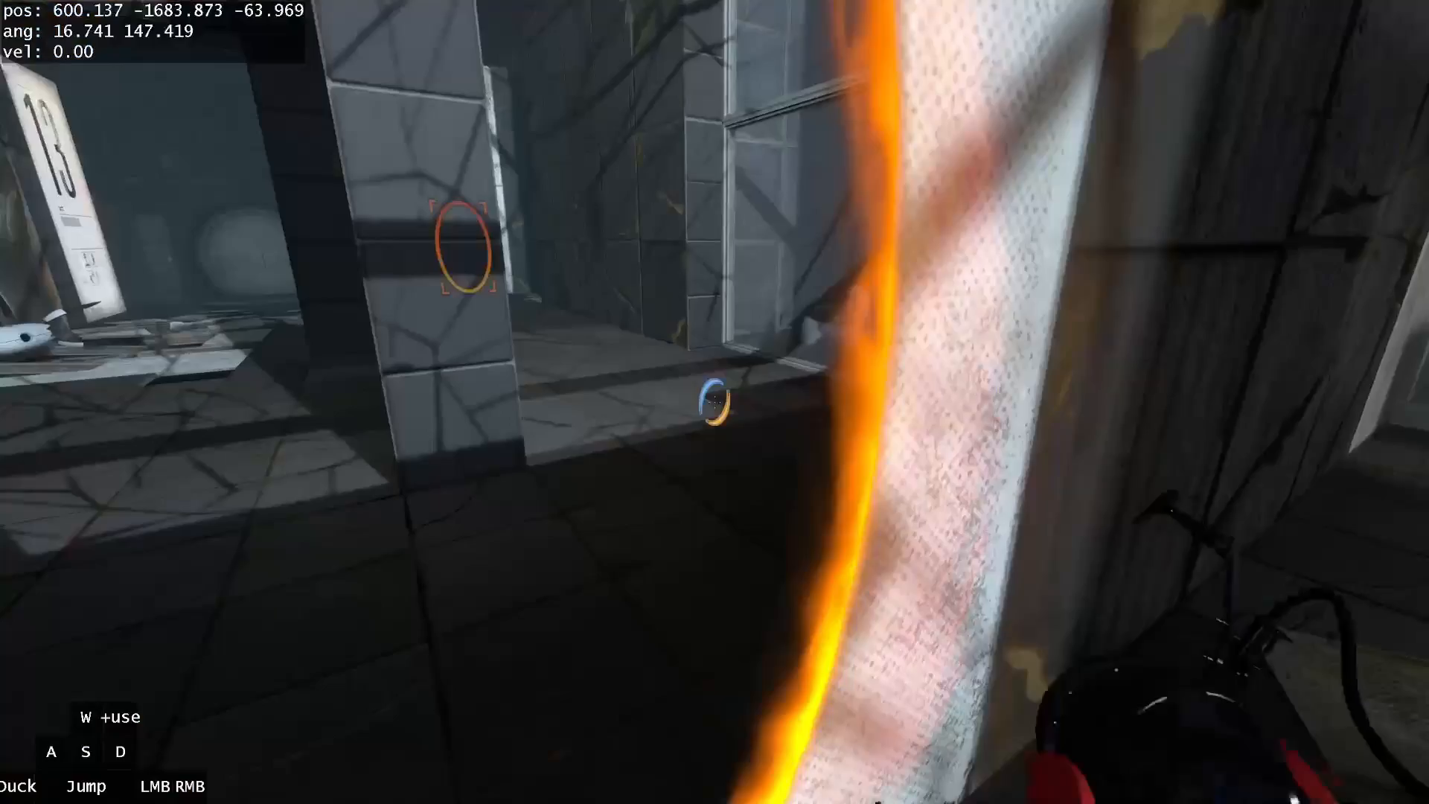
{"action": "mouse_move", "coordinate": [714, 402]}
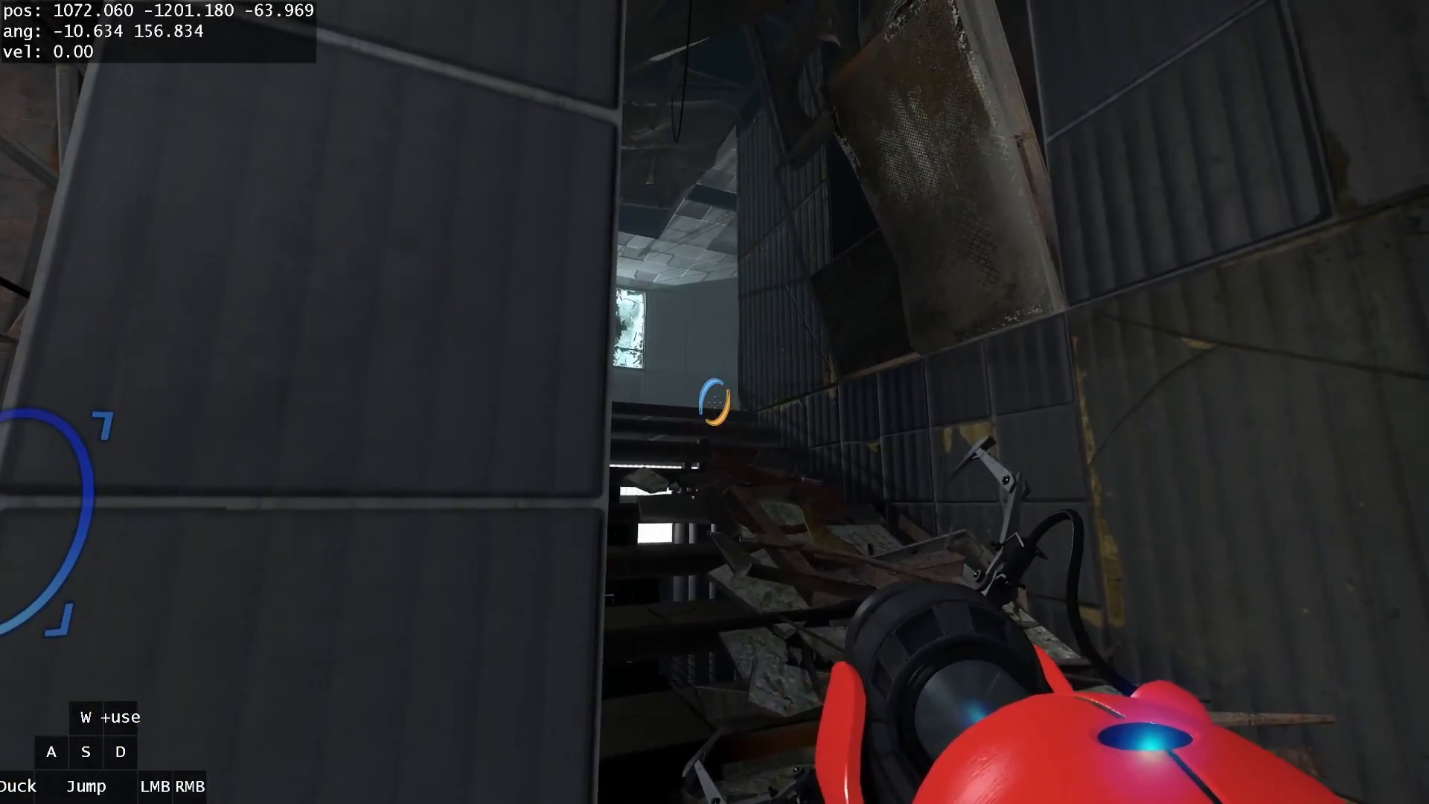
{"action": "key", "text": "w"}
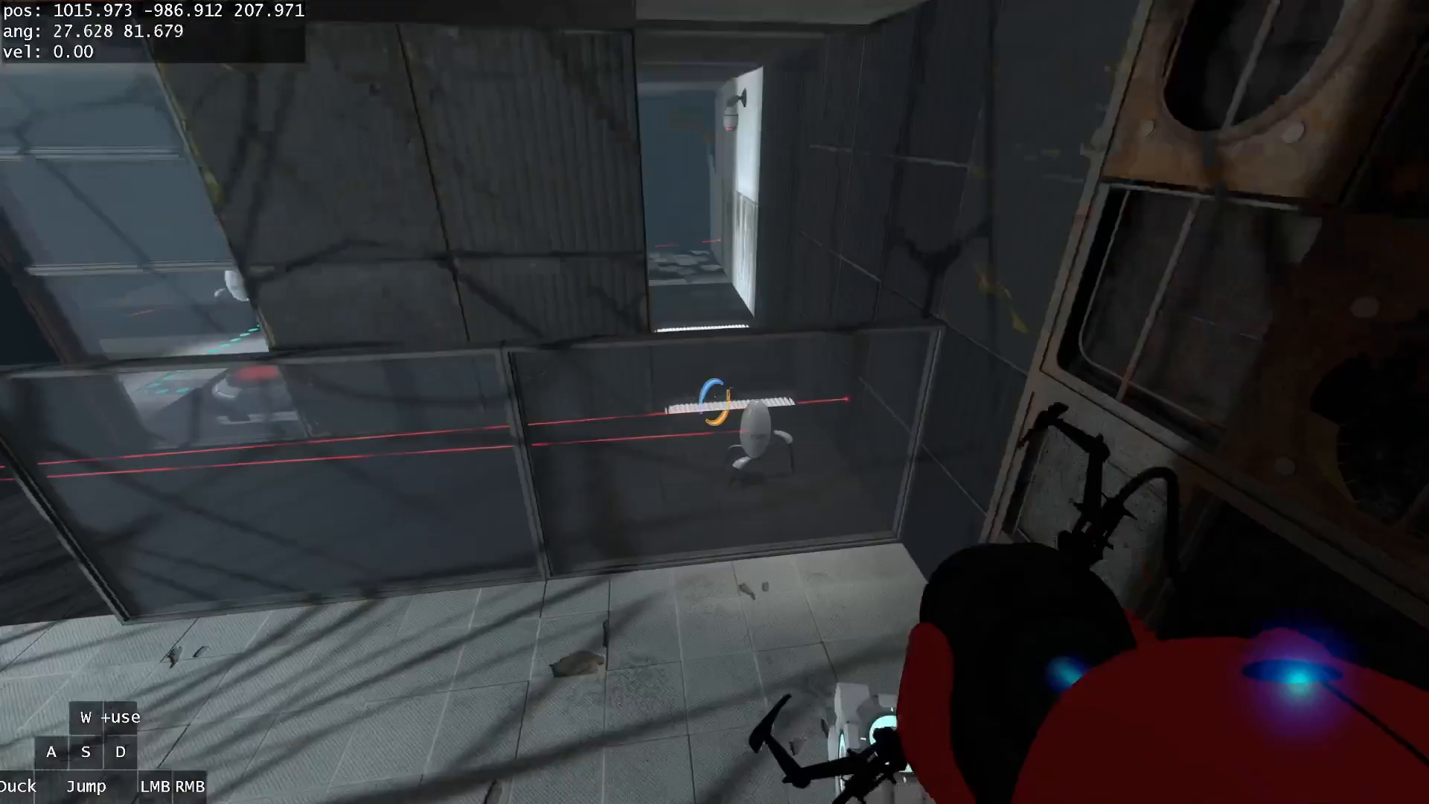
{"action": "mouse_move", "coordinate": [714, 402]}
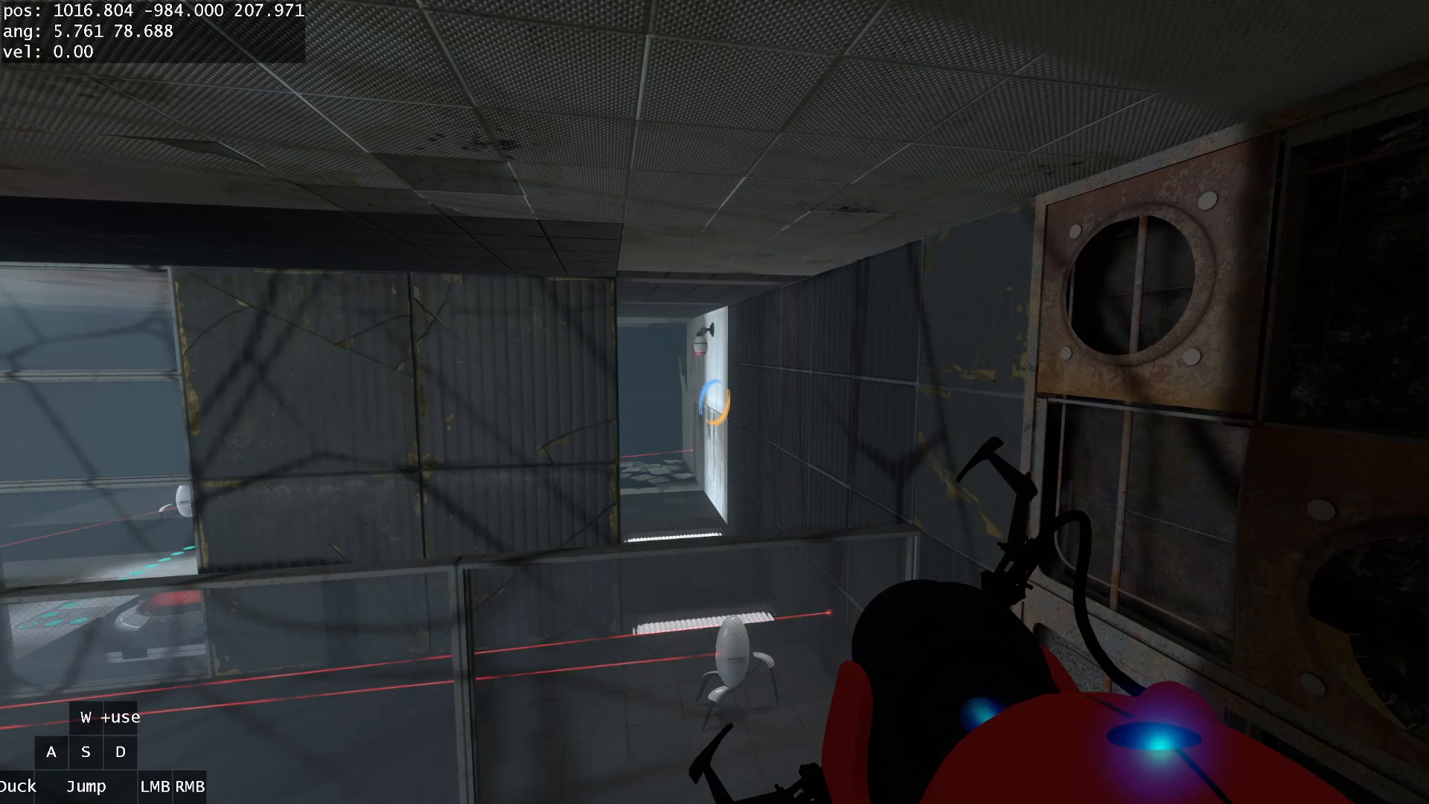
{"action": "key", "text": "w"}
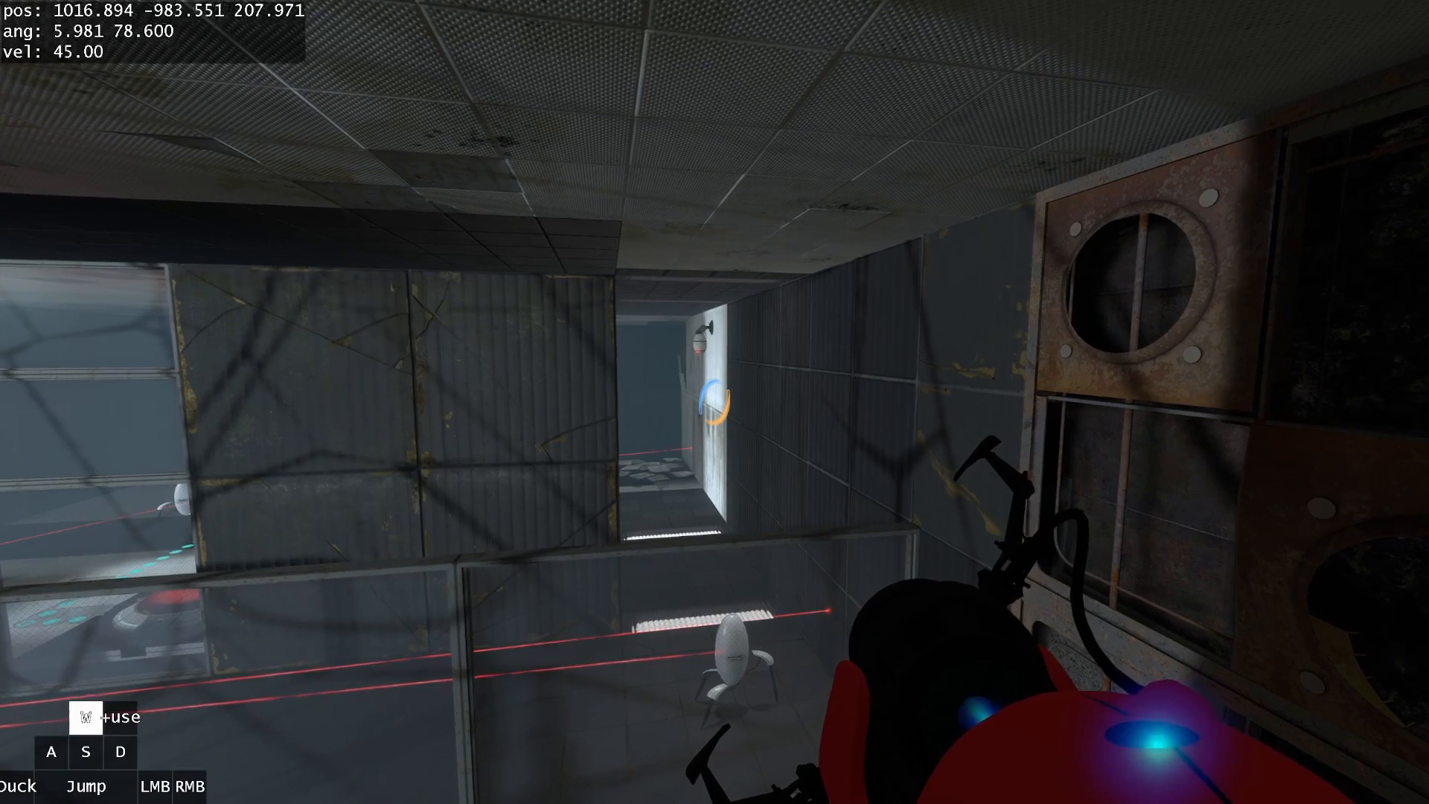
{"action": "key", "text": "Escape"}
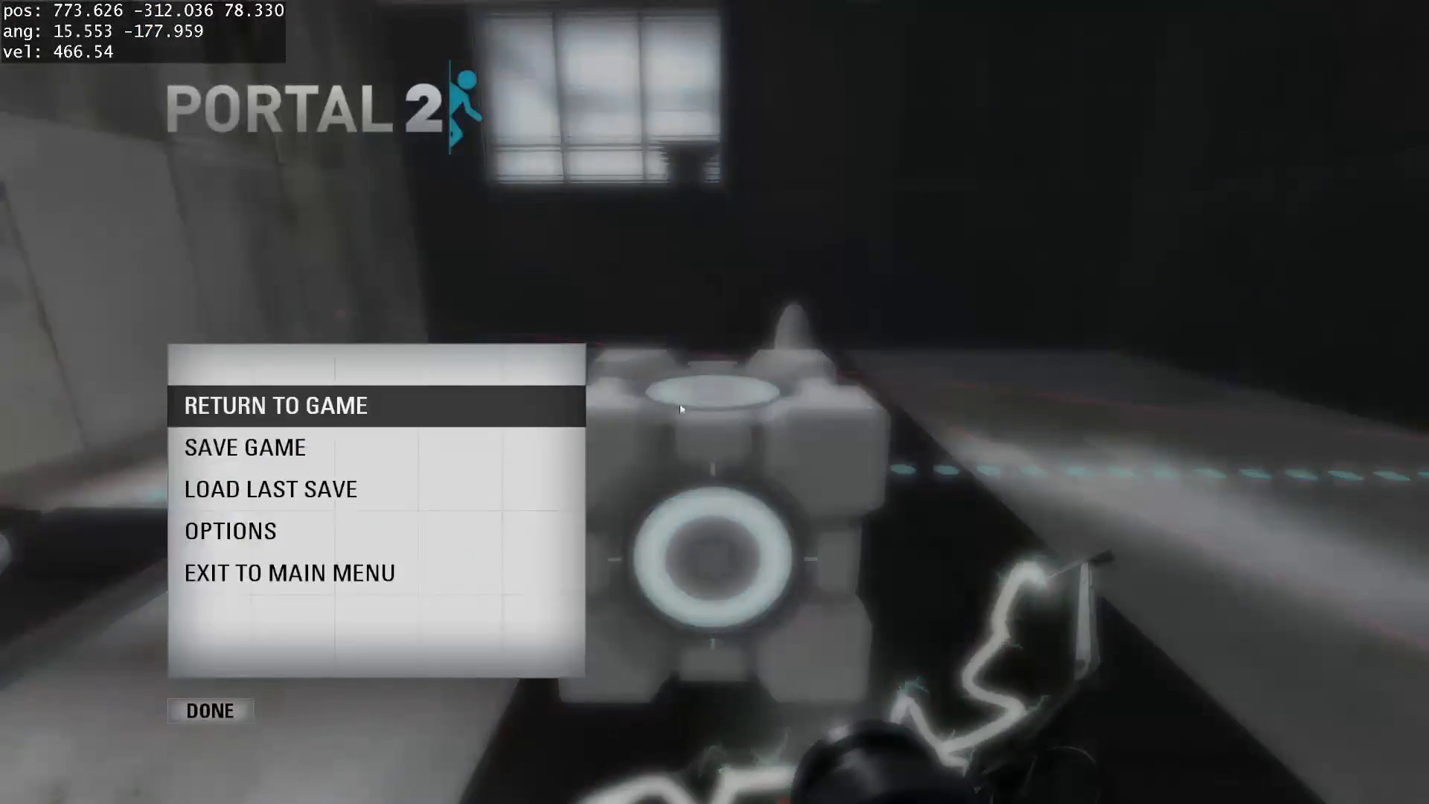
Step: Resume and follow the catwalk through the trigger zone to the circular vault door, then pause
{"action": "left_click", "coordinate": [277, 405]}
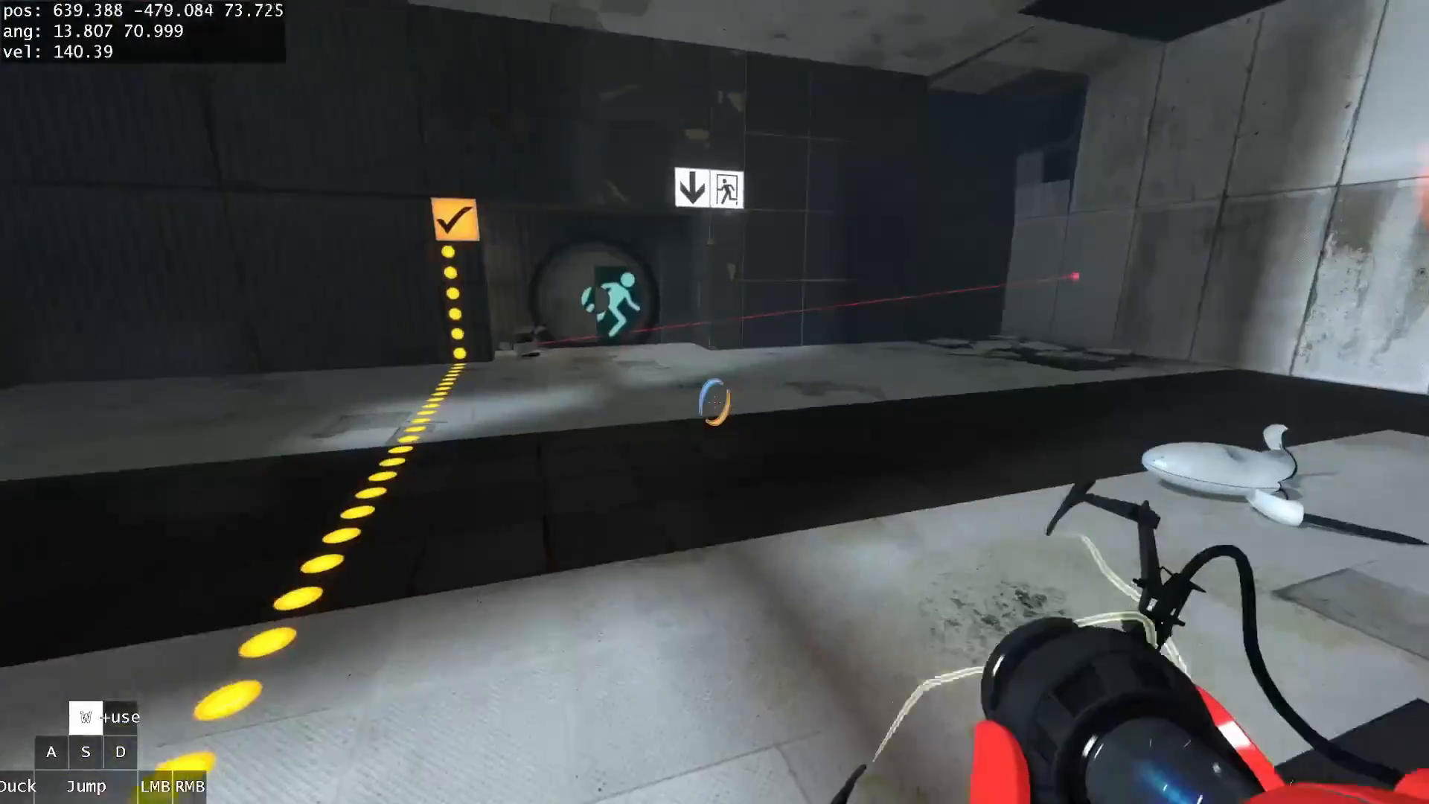
{"action": "mouse_move", "coordinate": [715, 402]}
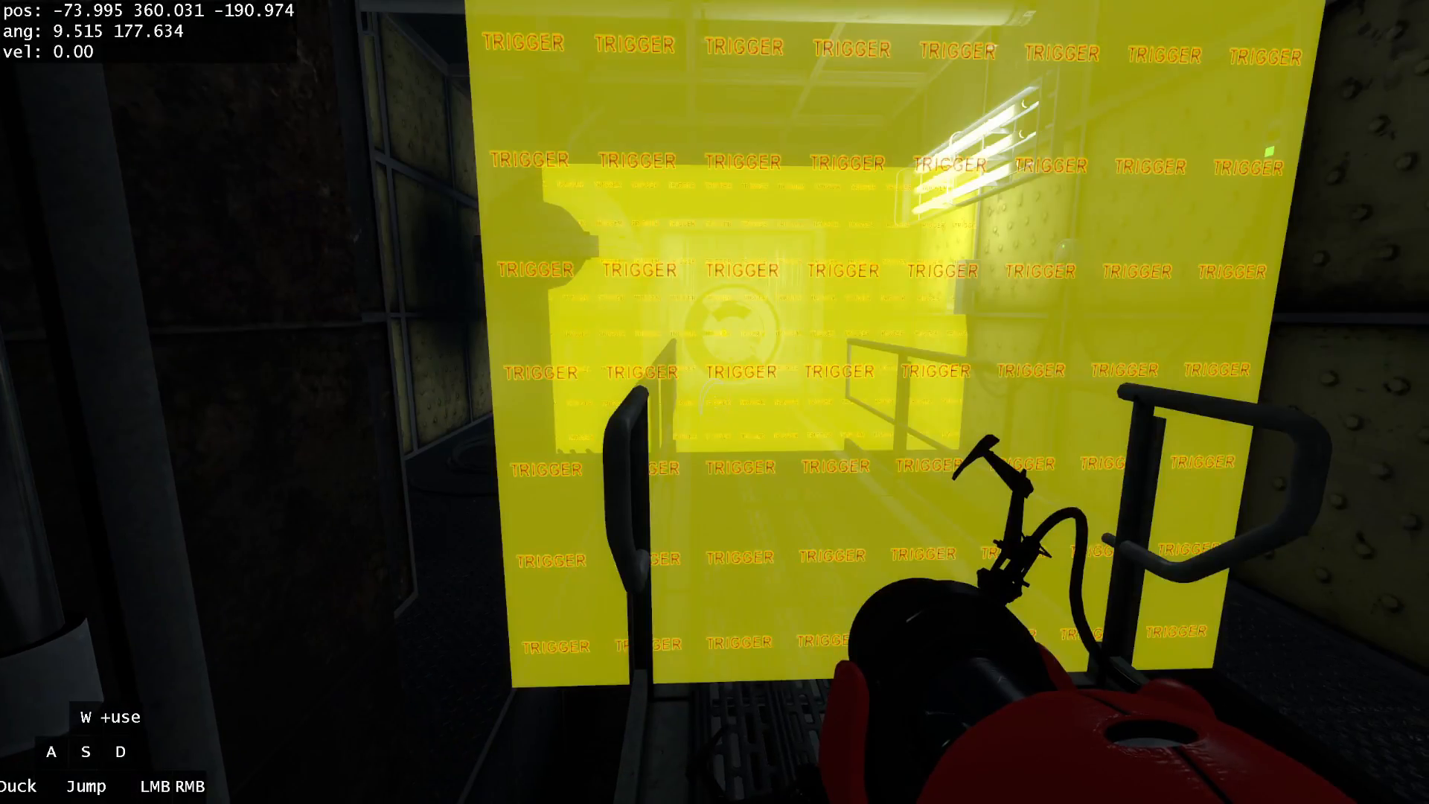
{"action": "key", "text": "w"}
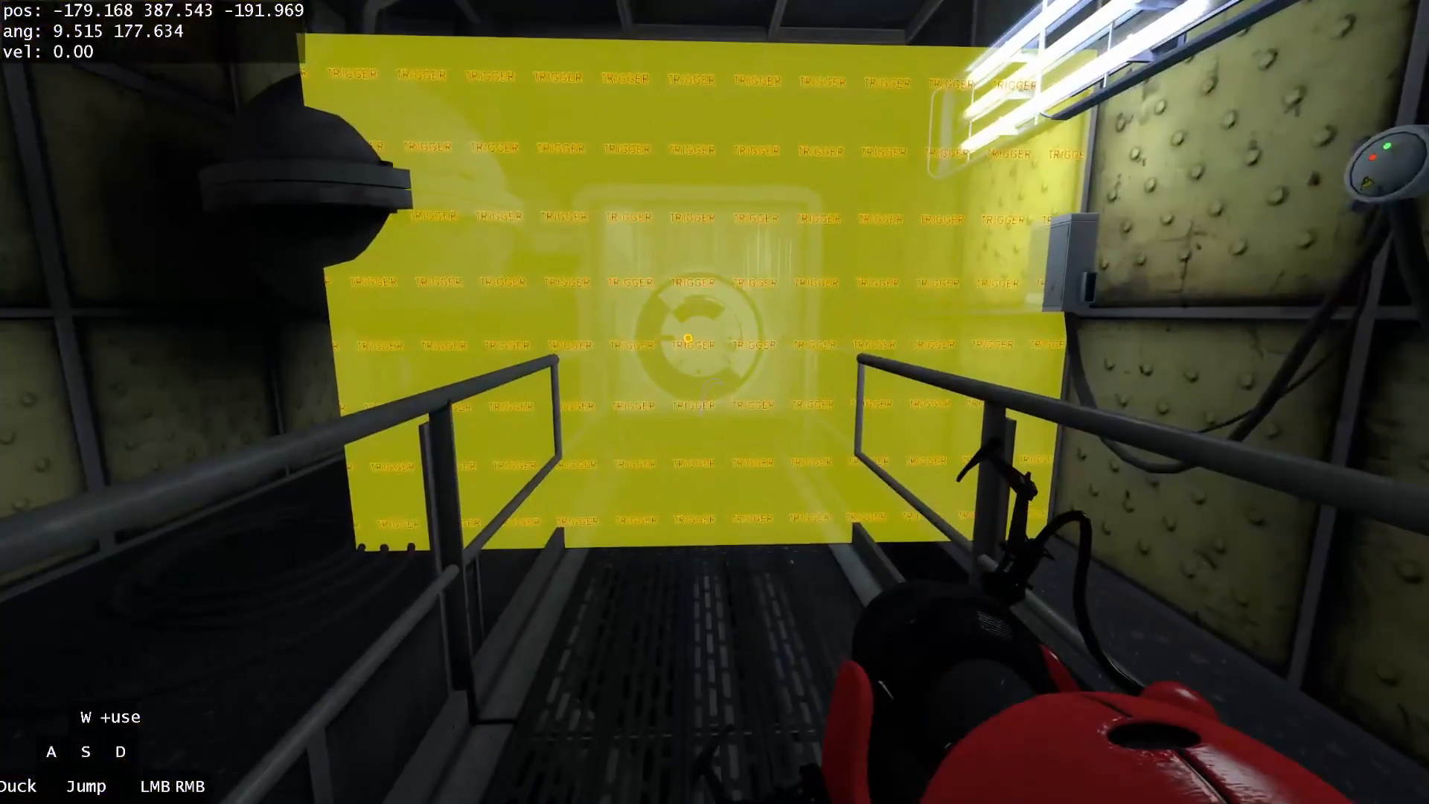
{"action": "key", "text": "w"}
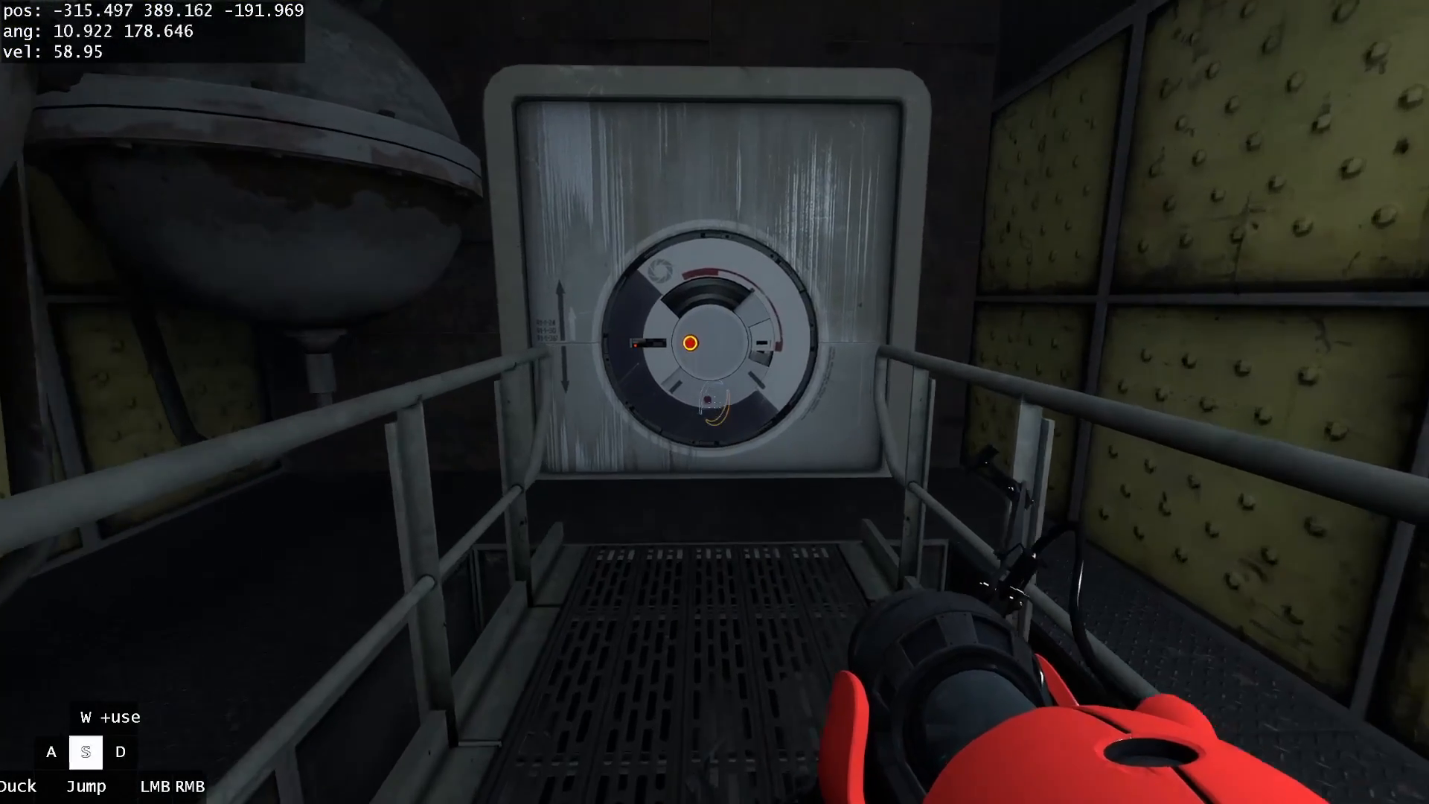
{"action": "key", "text": "Escape"}
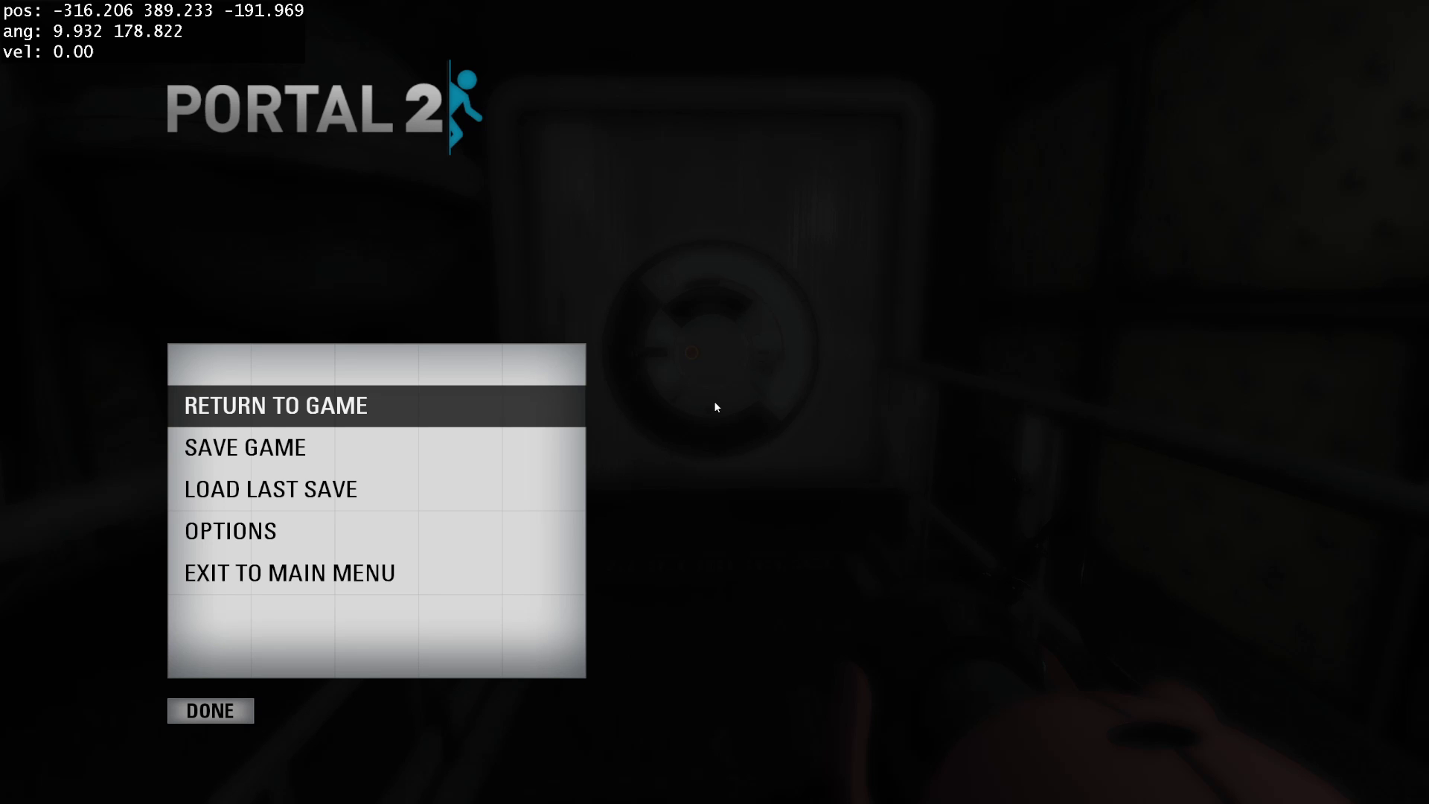
{"action": "mouse_move", "coordinate": [555, 408]}
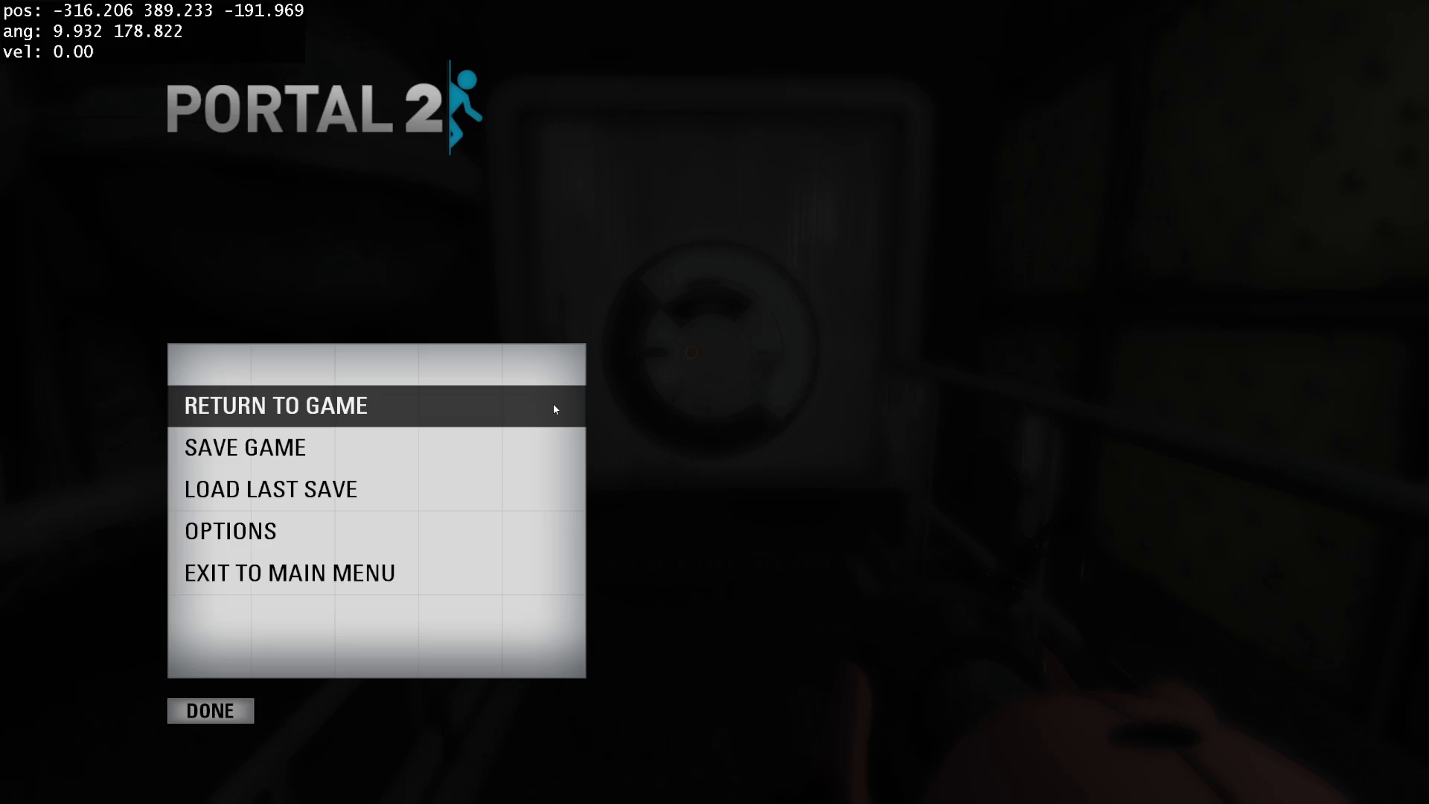
Step: Resume, climb through the rusty scaffolding into the dark corridor, and pause again
{"action": "left_click", "coordinate": [274, 405]}
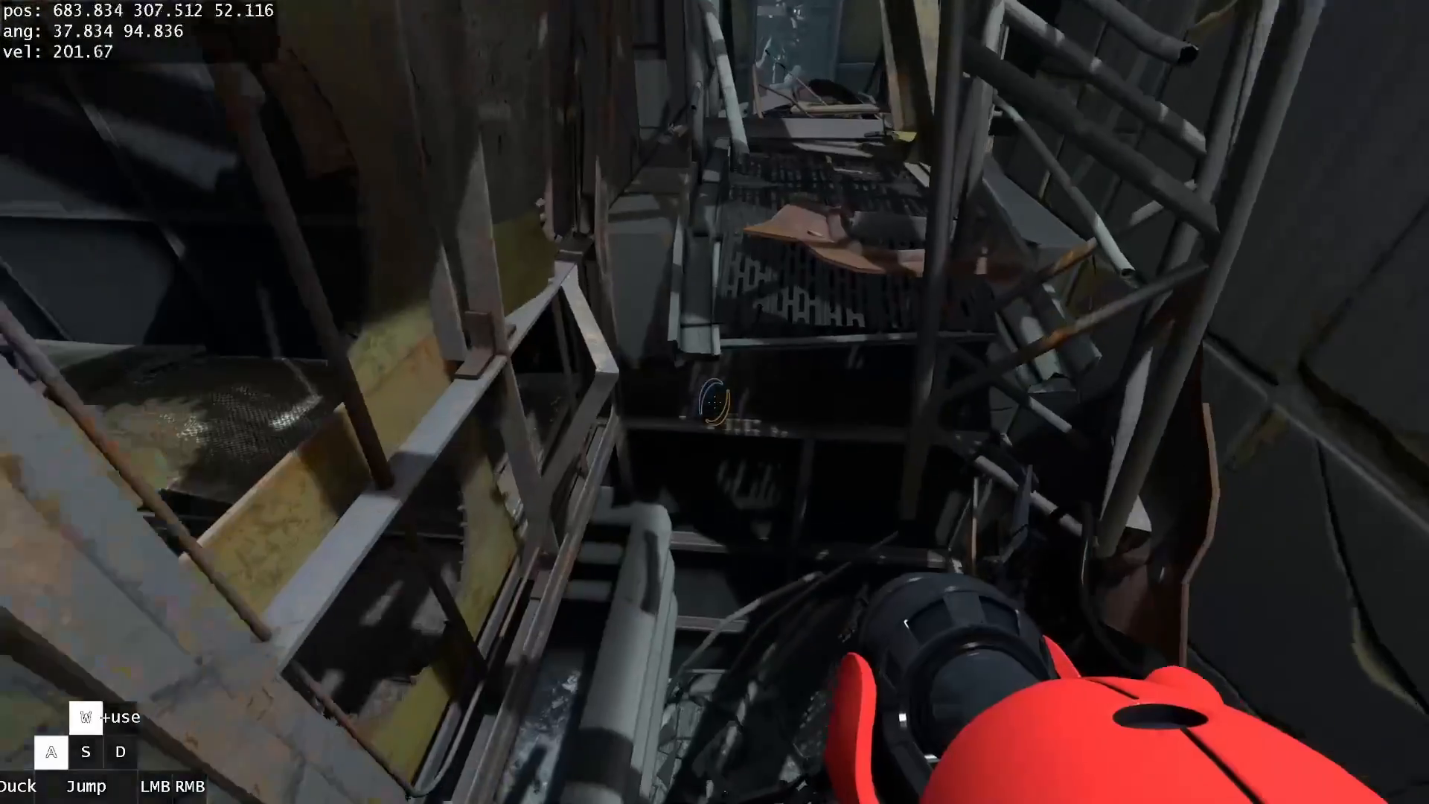
{"action": "key", "text": "Escape"}
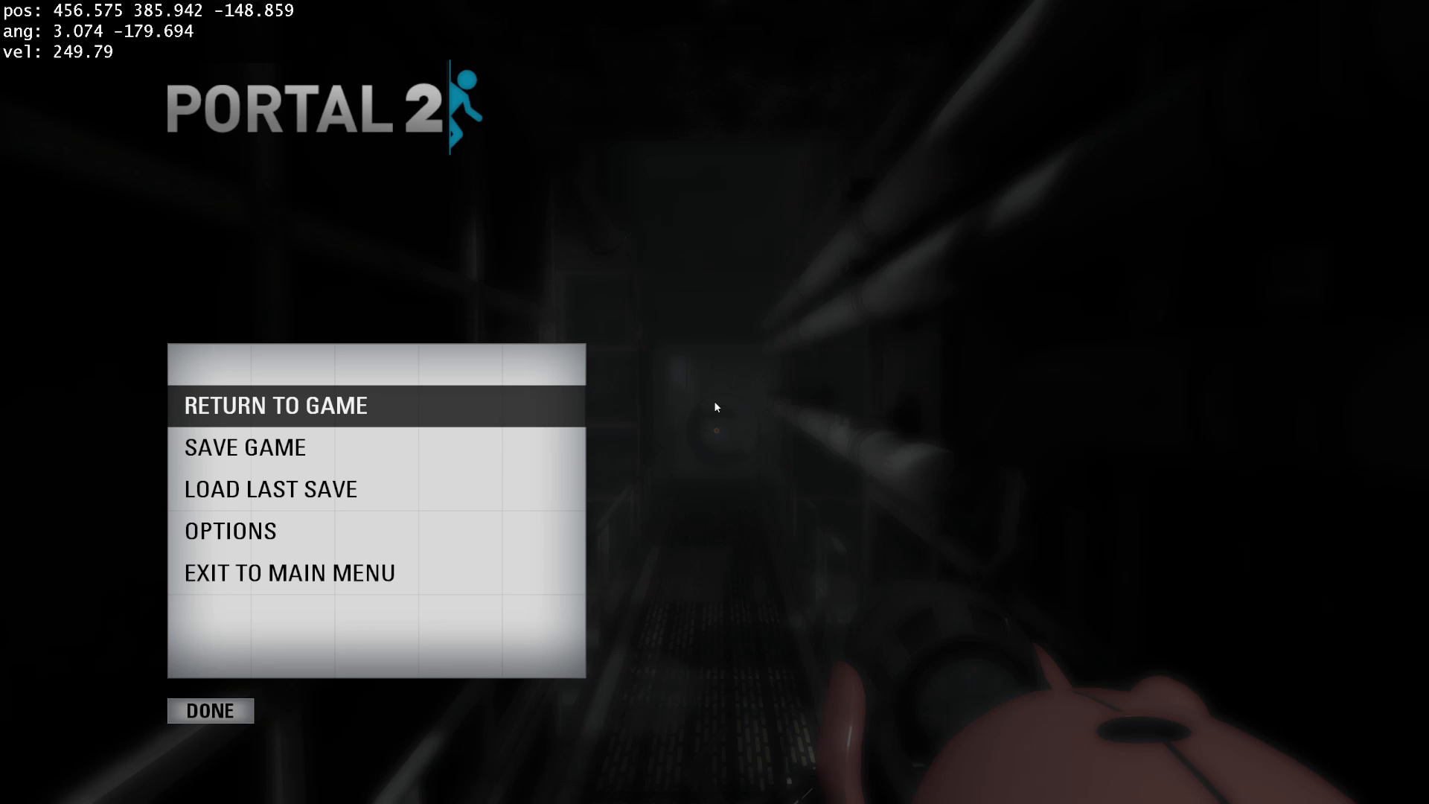
Step: Resume, run from the vault corridor into the bright turret room with the cube, and pause for the console
{"action": "left_click", "coordinate": [274, 404]}
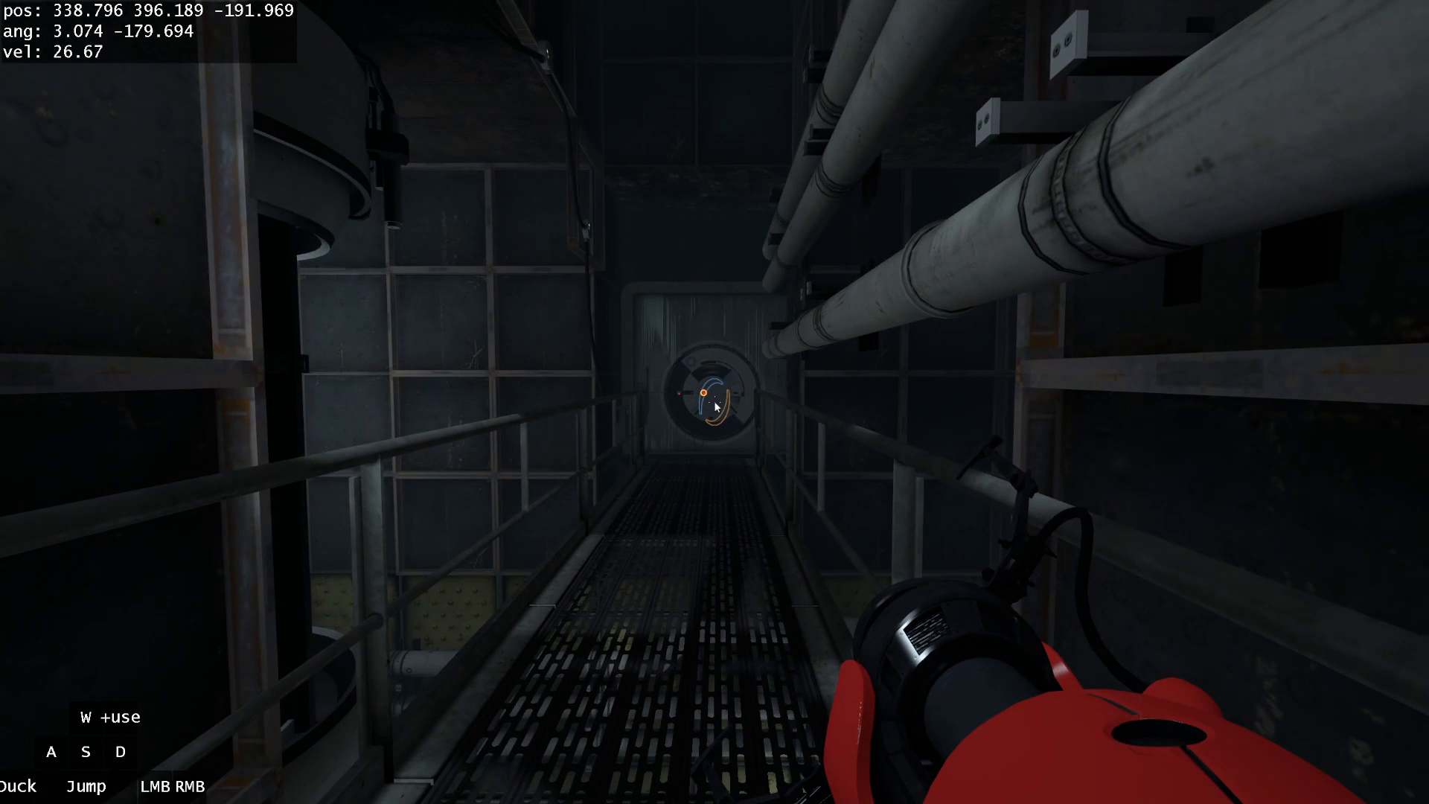
{"action": "key", "text": "Escape"}
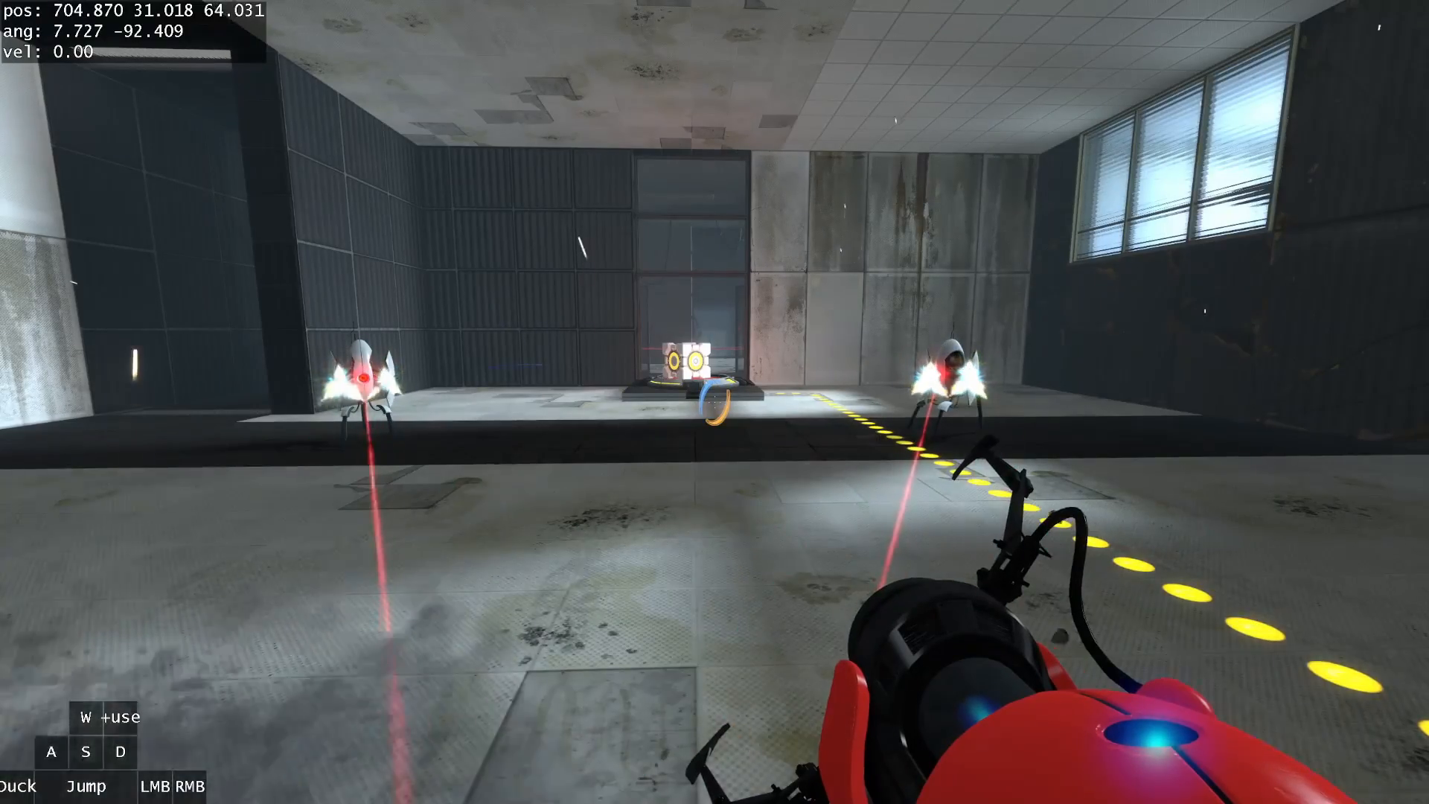
{"action": "key", "text": "w"}
{"action": "type", "text": "sa"}
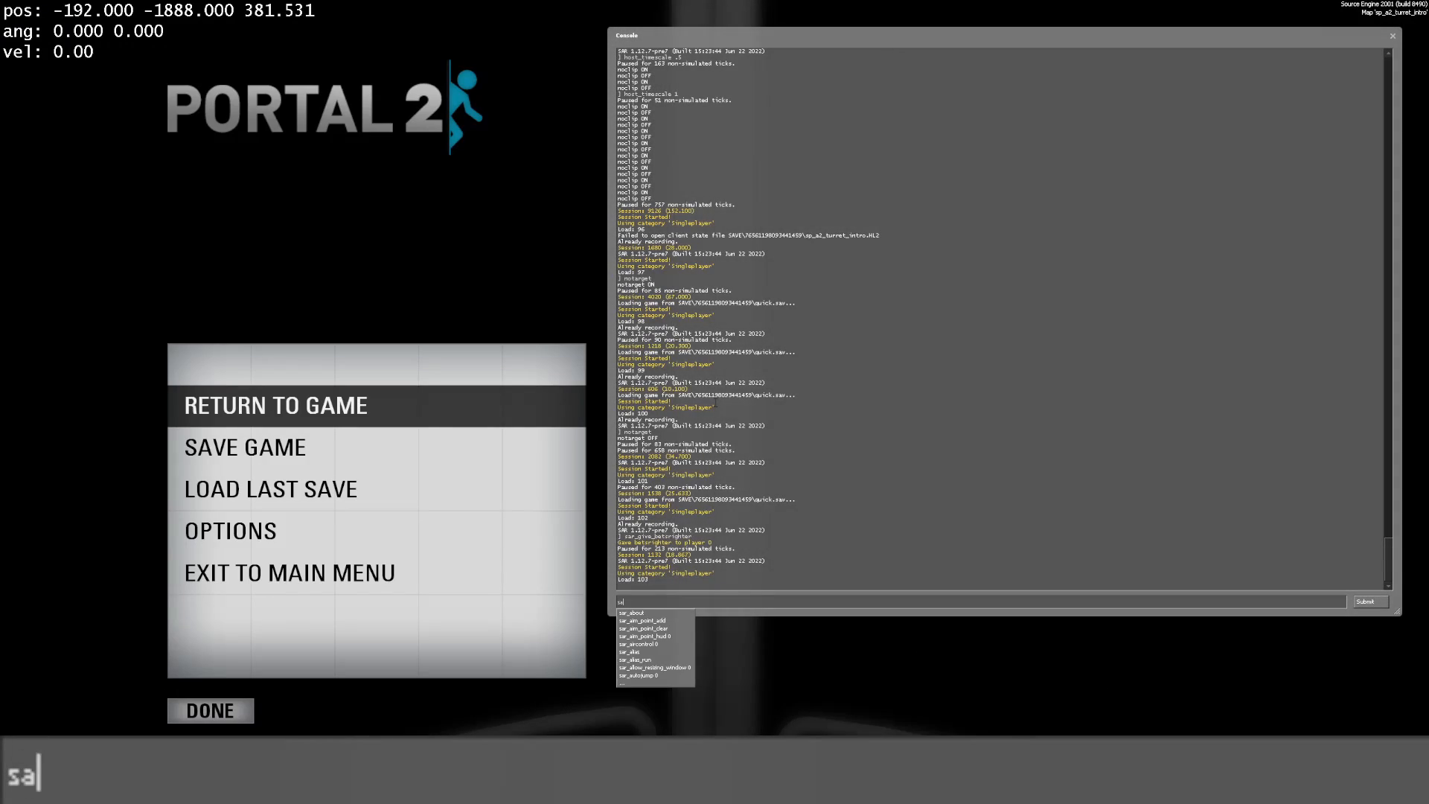
Step: Run the sar console command, resume, and reach the emancipation grill overlooking the turret room before pausing
{"action": "key", "text": "Return"}
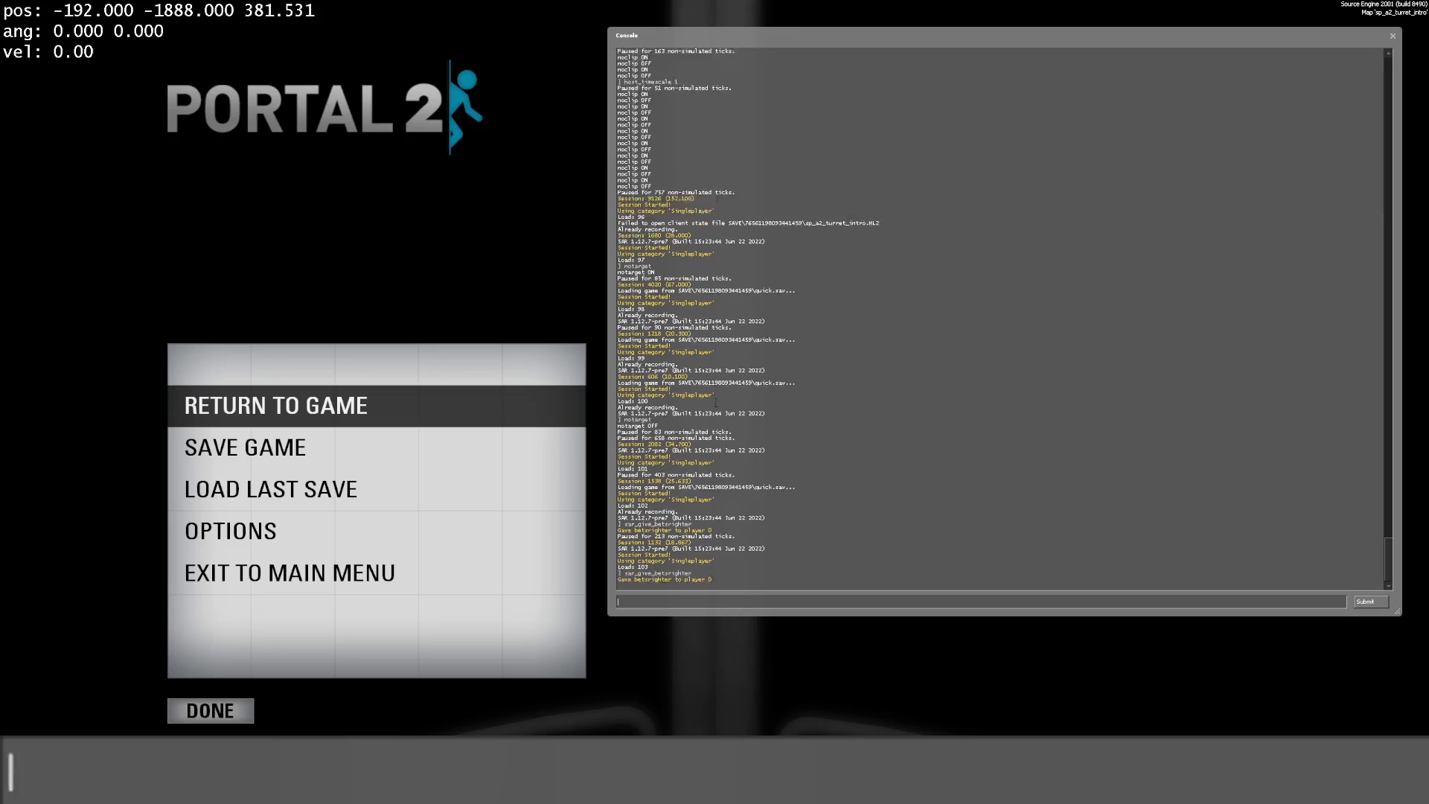
{"action": "left_click", "coordinate": [275, 404]}
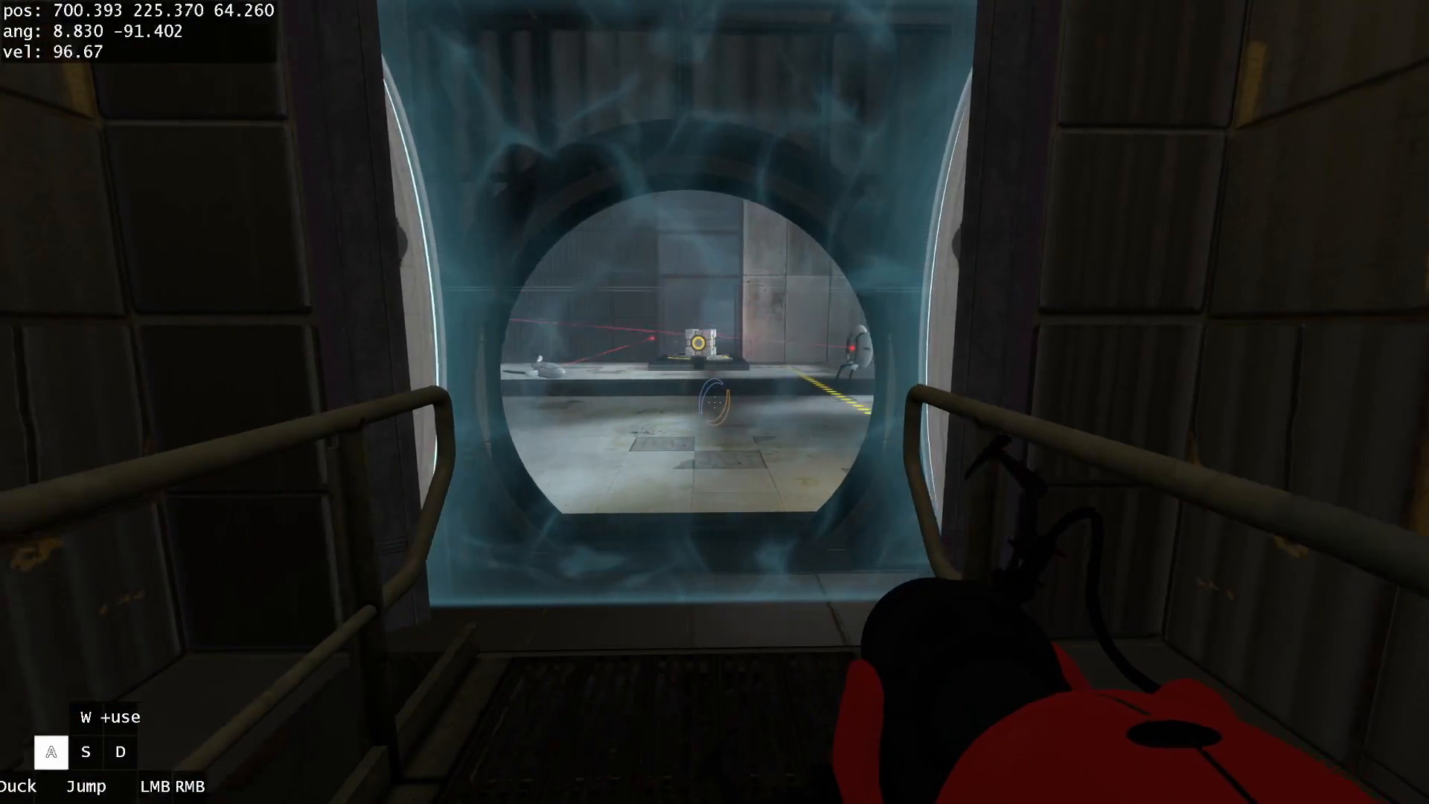
{"action": "key", "text": "Escape"}
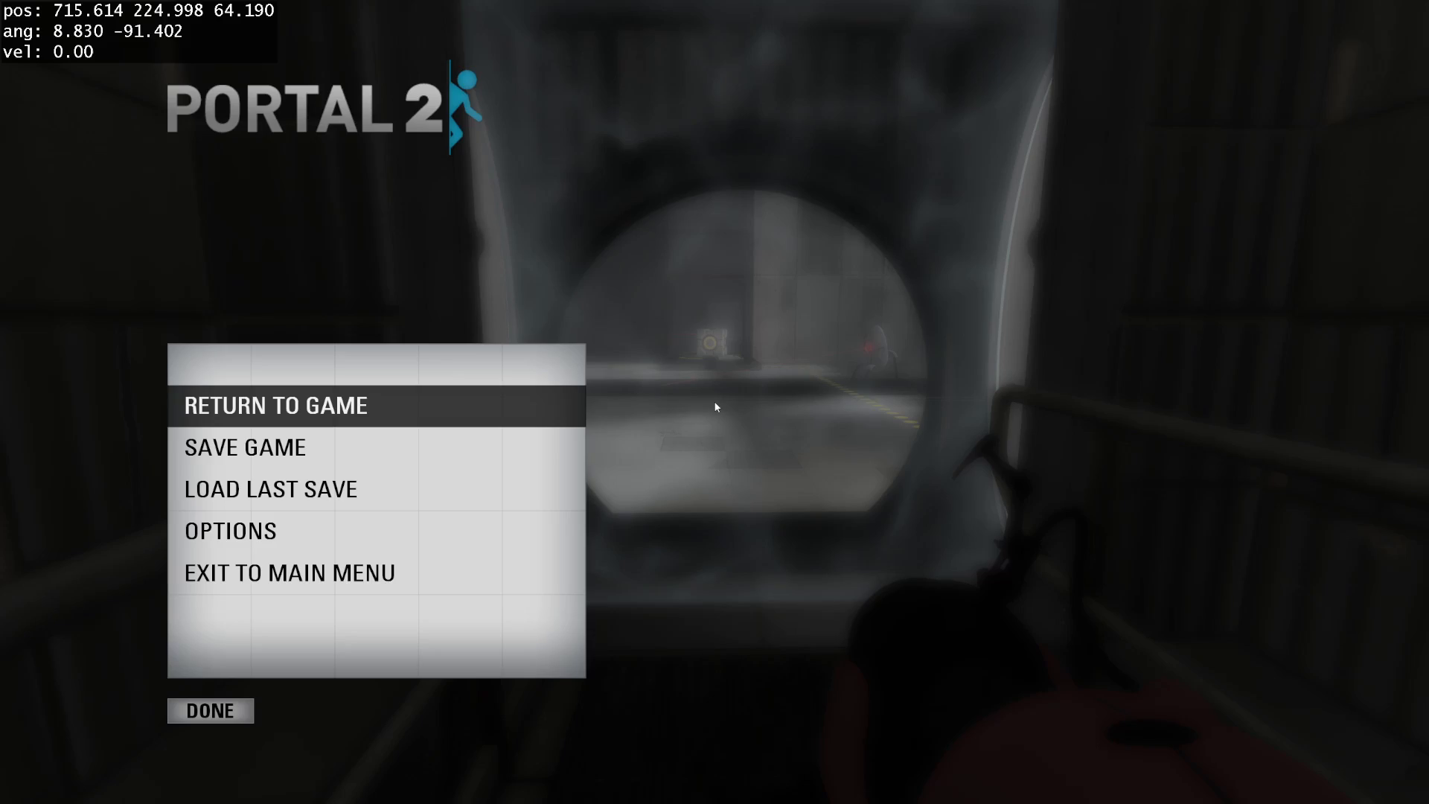
Step: Resume and return down the yellow-padded catwalk to the vault door, then pause
{"action": "left_click", "coordinate": [274, 404]}
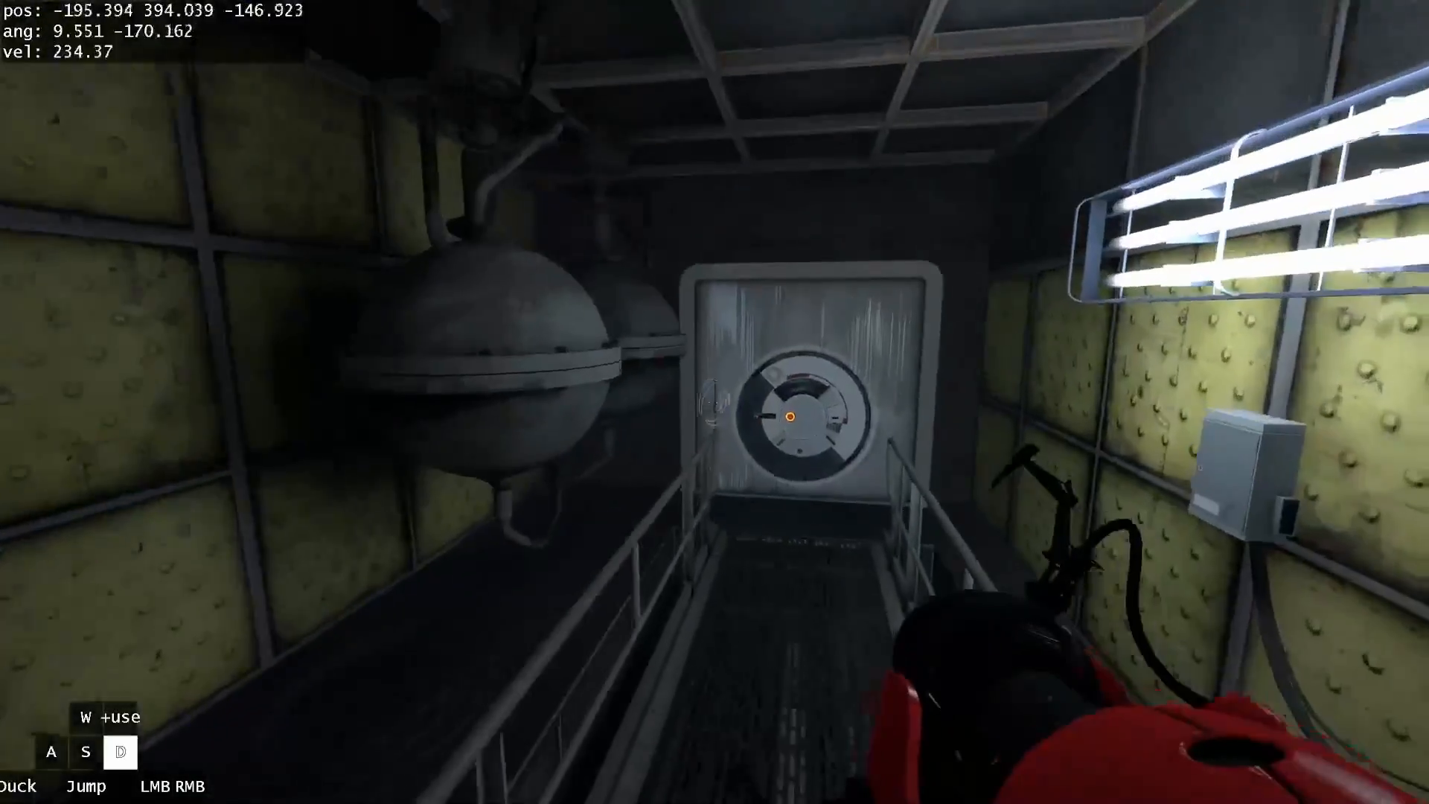
{"action": "key", "text": "Escape"}
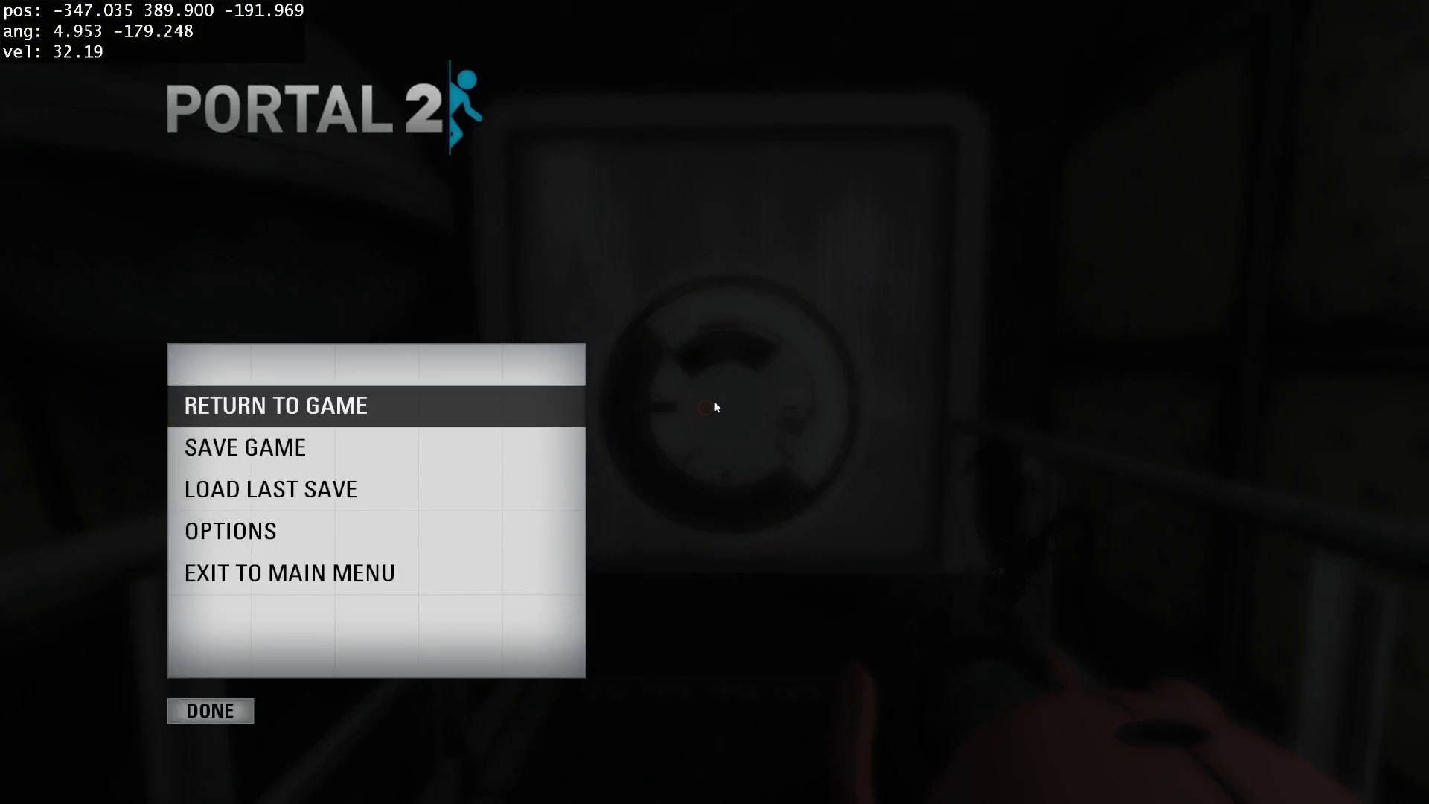